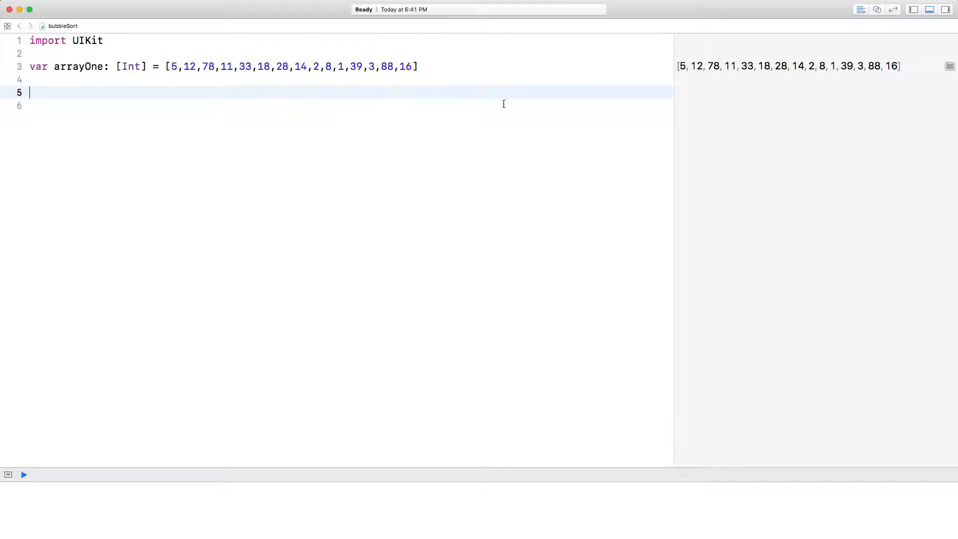
mouse_move(233, 92)
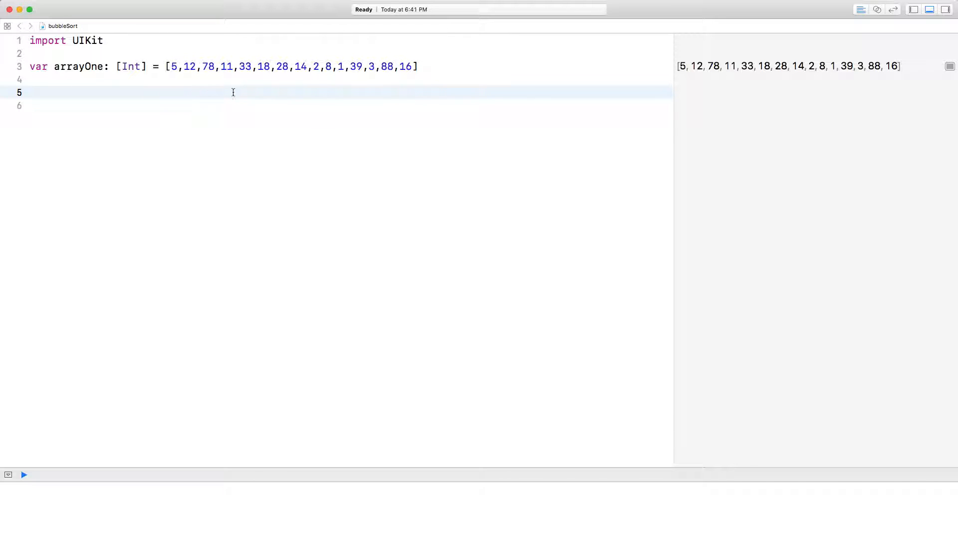
mouse_move(374, 84)
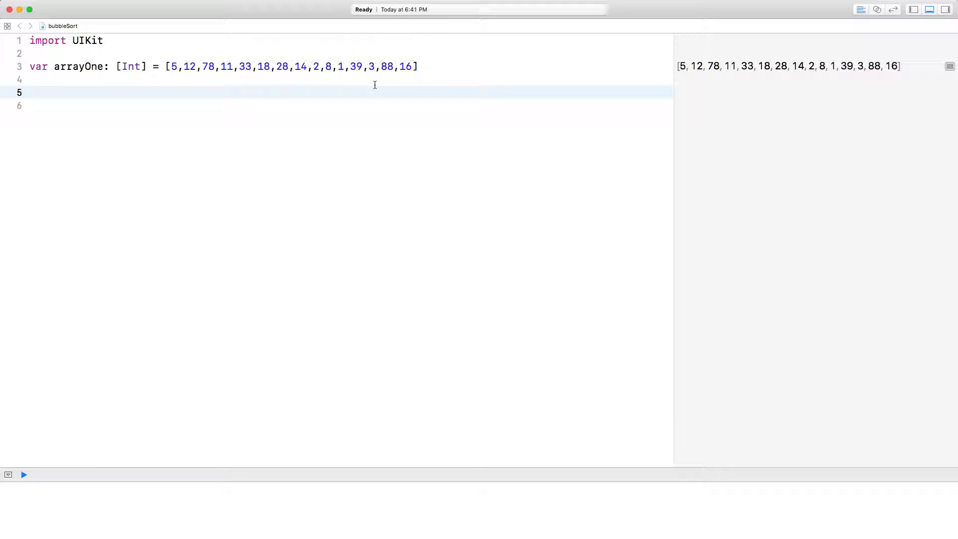
Declare func bubbleSort(unsortedArray: inout [Int]) -> [Int] with an empty braced body.
type("fu")
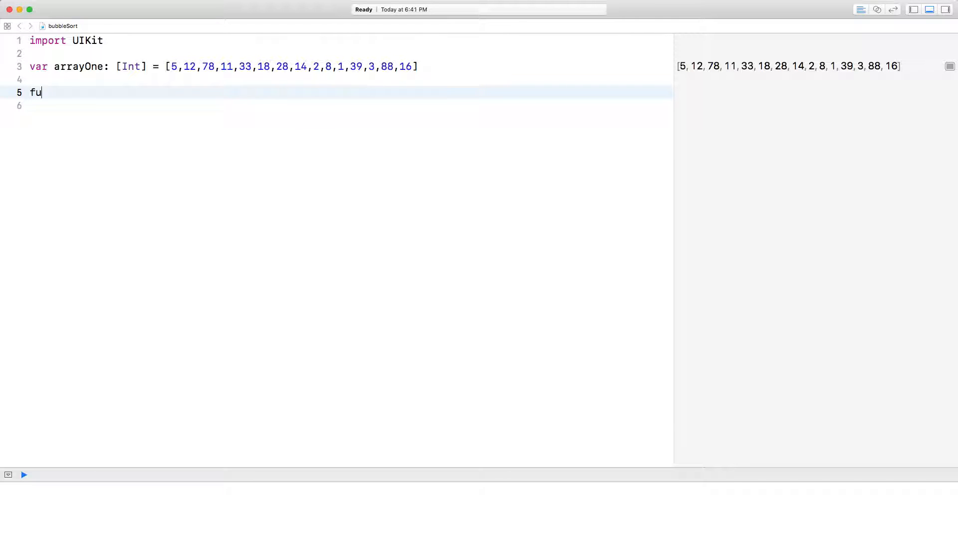
type("nc bubb")
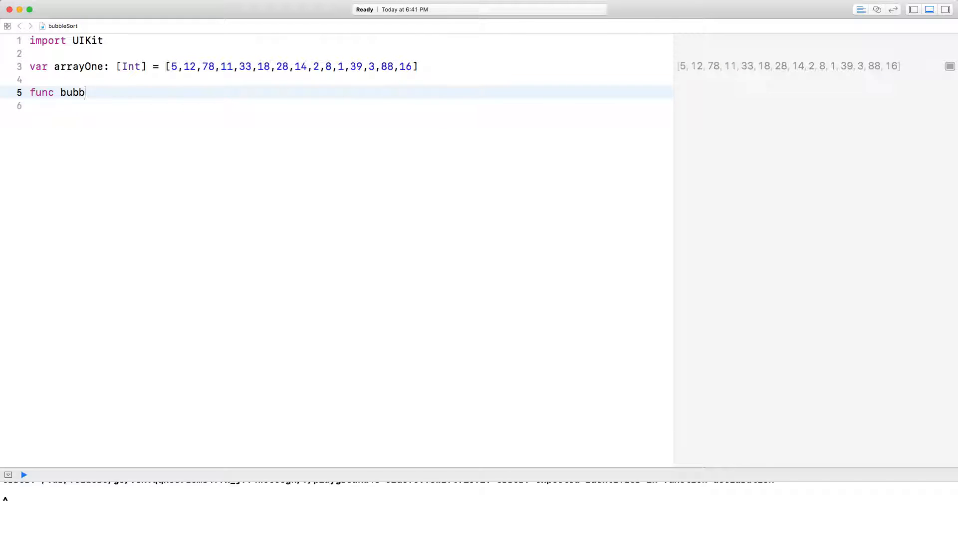
type("leSort (unsortedArray: inout [Int]) -> [Int] {")
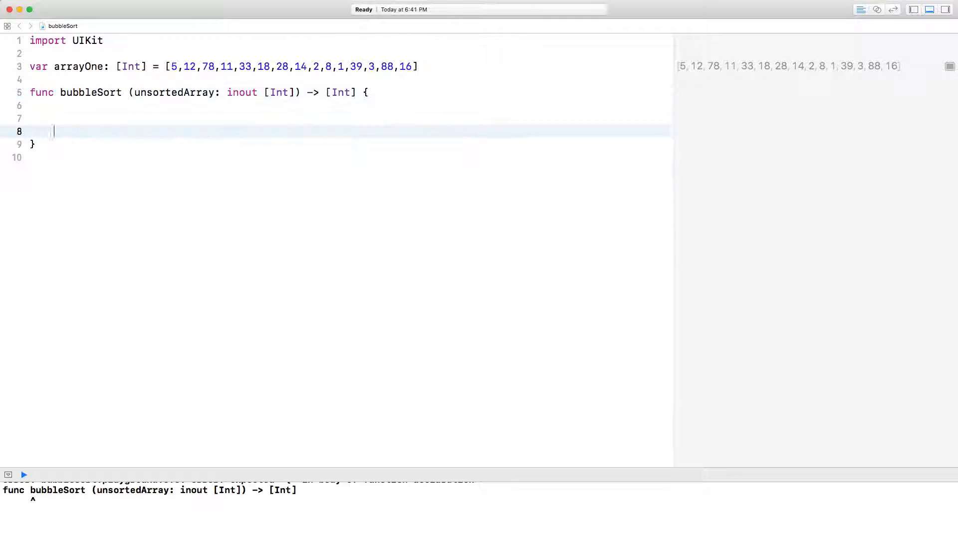
left_click(24, 474)
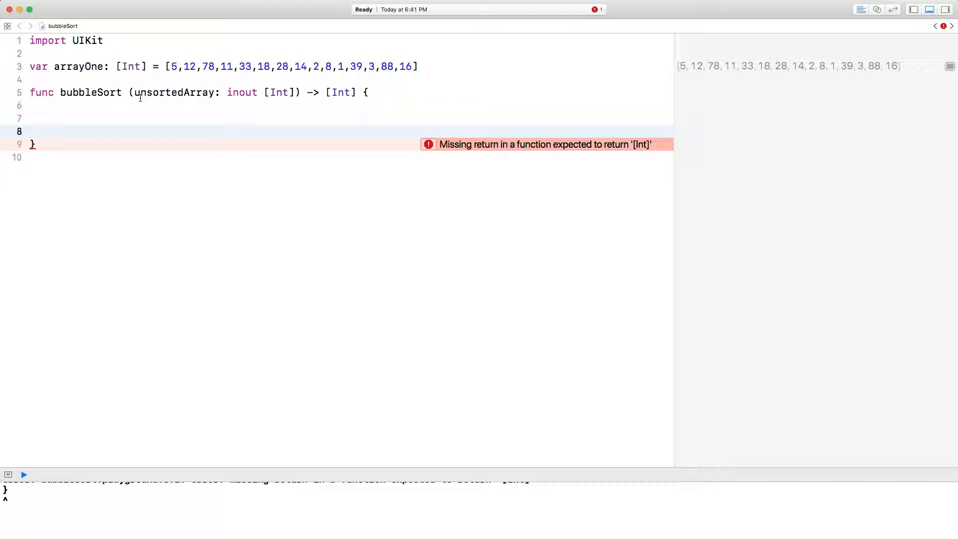
left_click(55, 131)
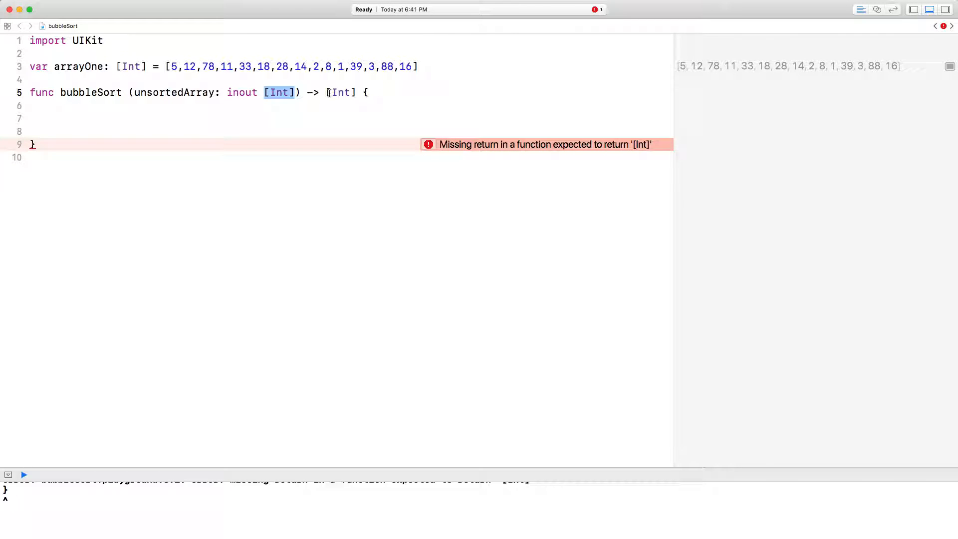
left_click(340, 92)
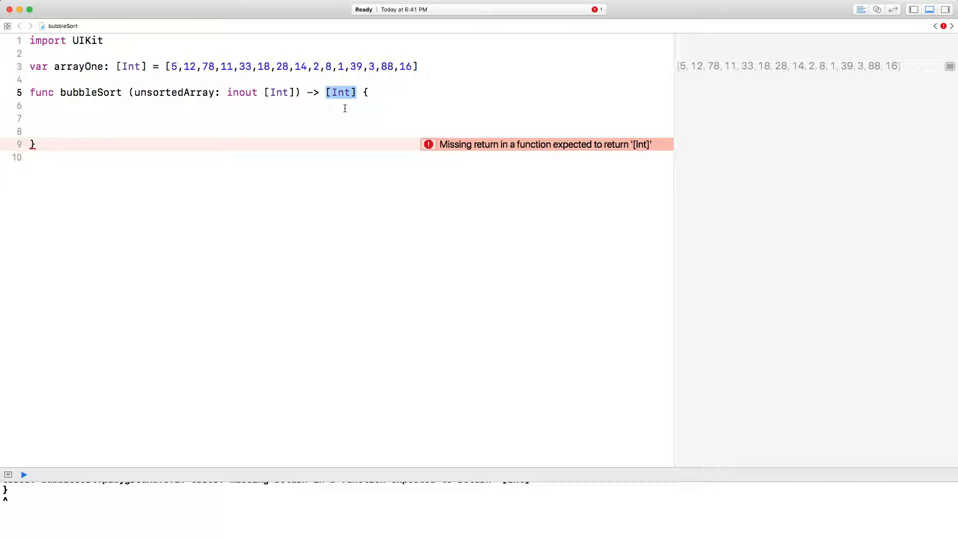
double_click(240, 92)
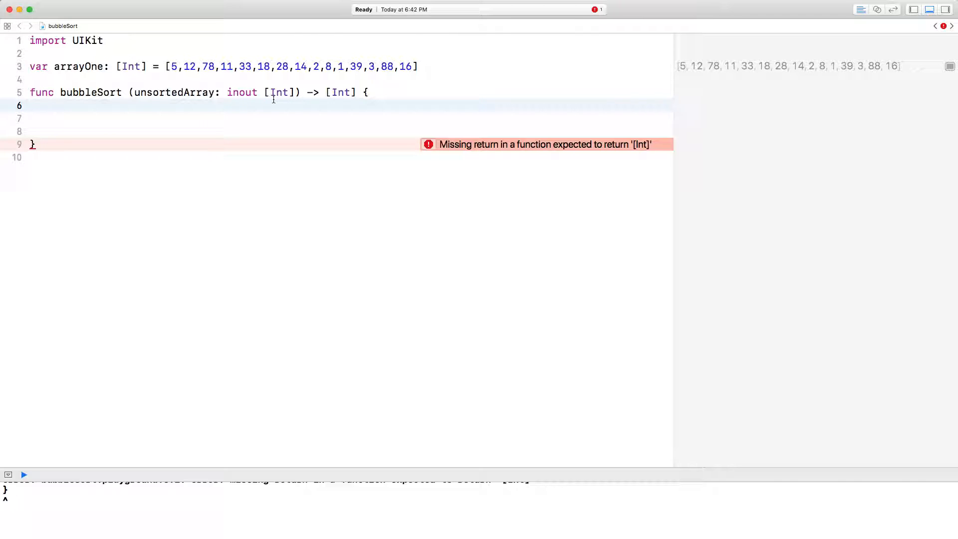
left_click(54, 105)
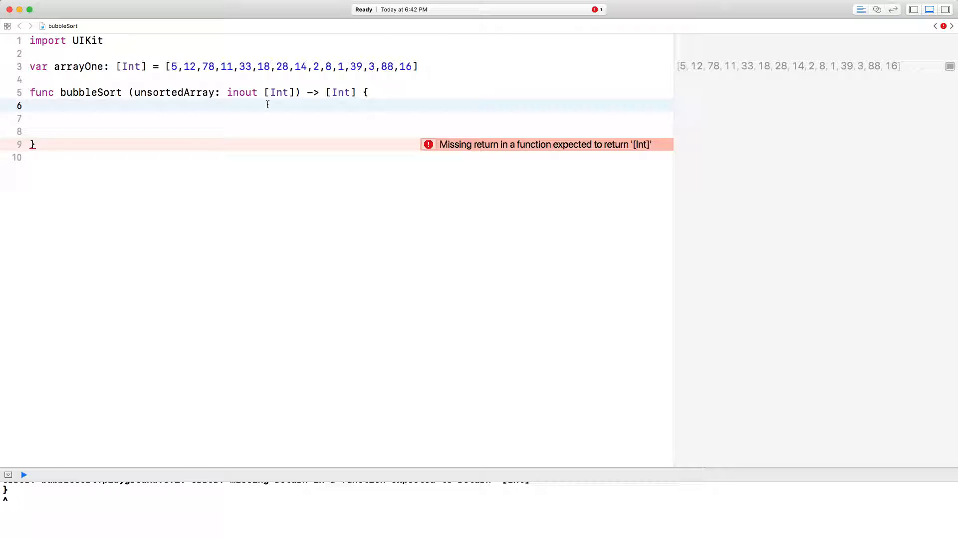
left_click(54, 104)
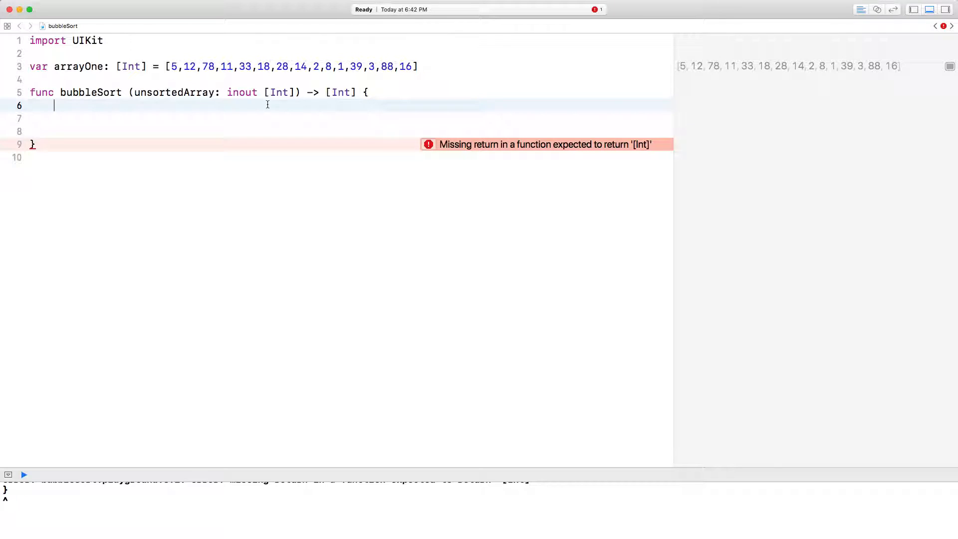
Add var isSwapped = true and a while isSwapped == true loop that sets isSwapped = false.
type("var isSwapped = true")
type("while isSwapped == true {")
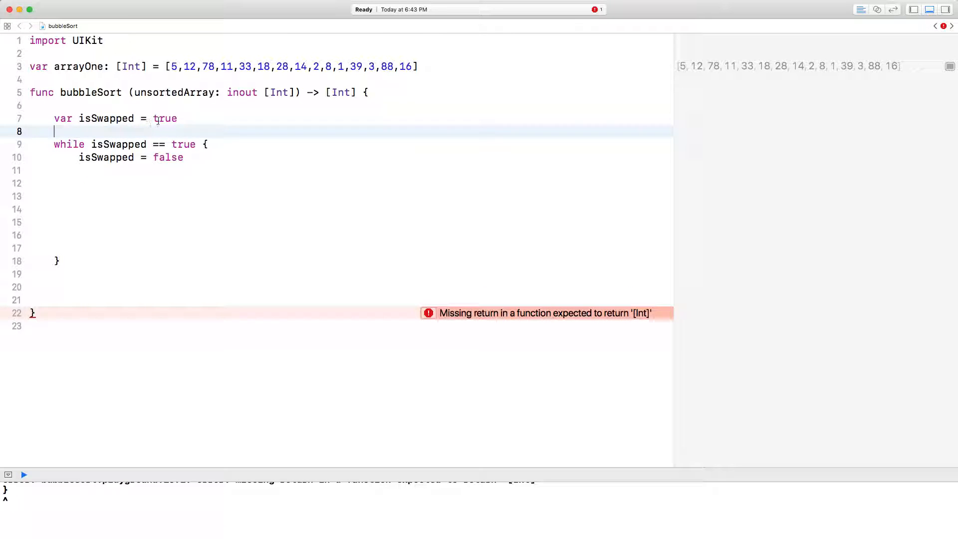
double_click(165, 118)
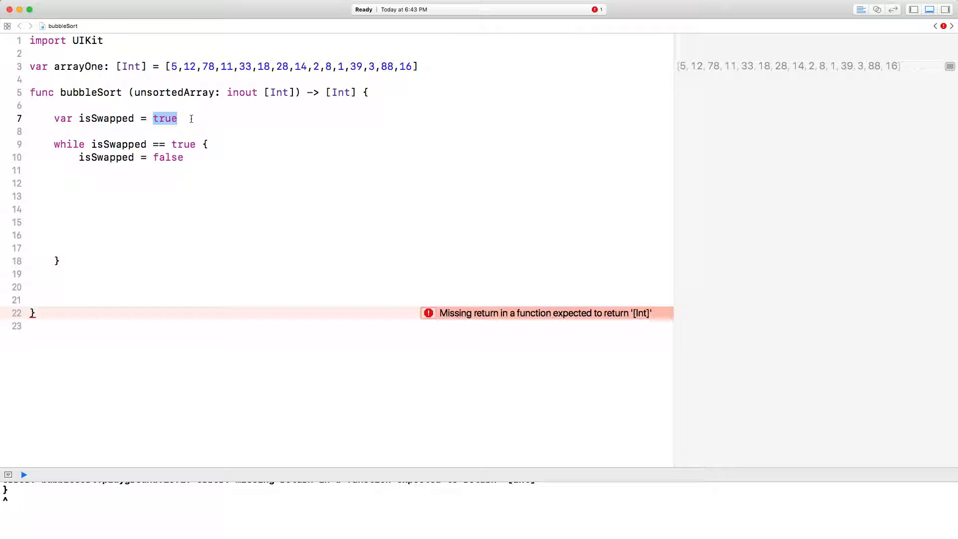
left_click(178, 119)
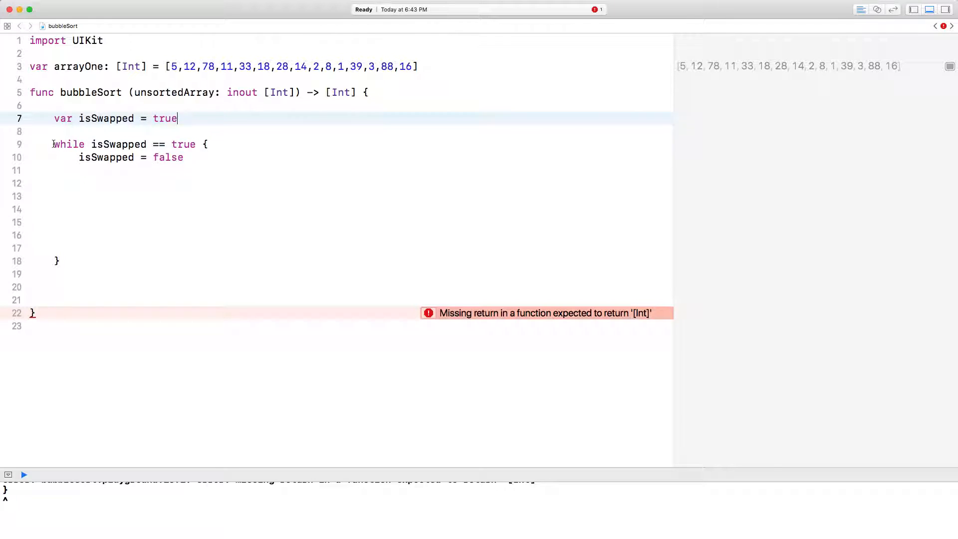
left_click(167, 156)
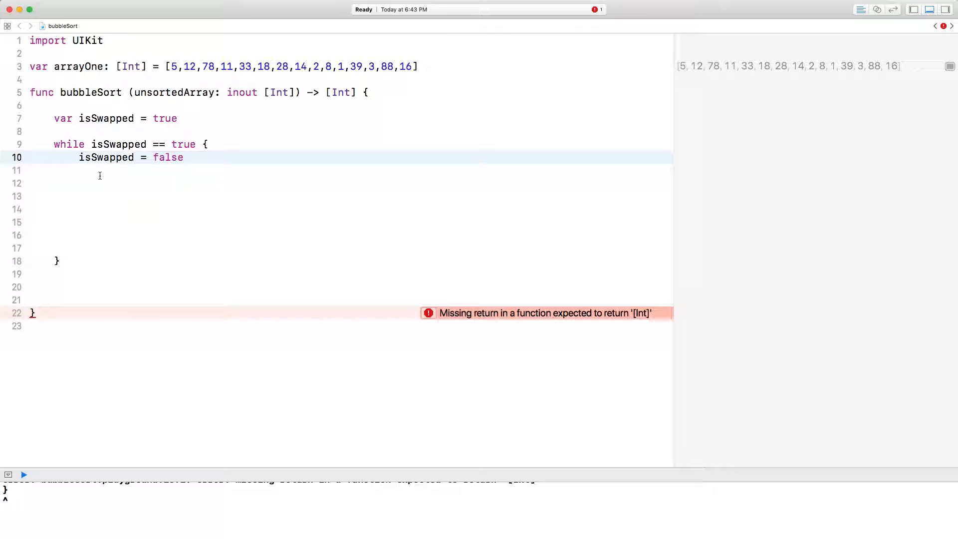
double_click(106, 157)
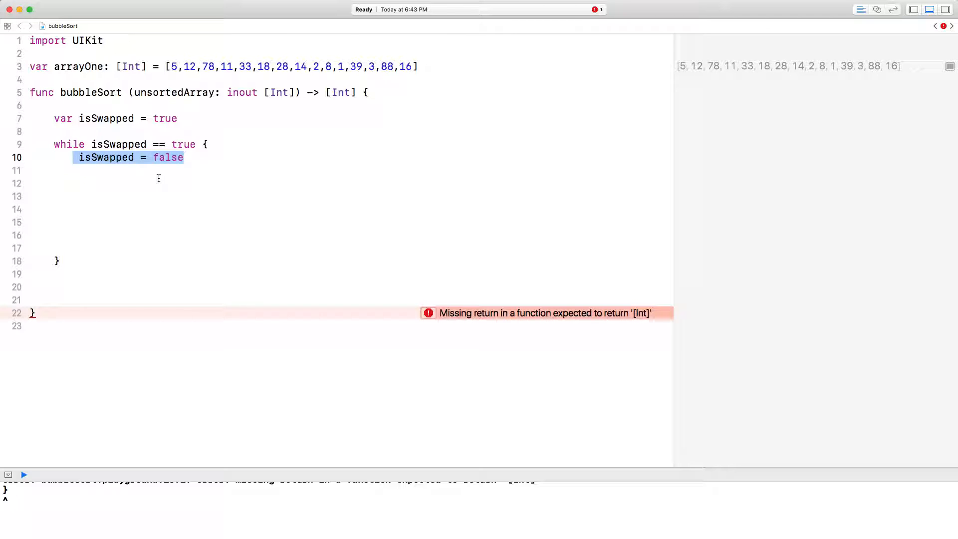
left_click(137, 182)
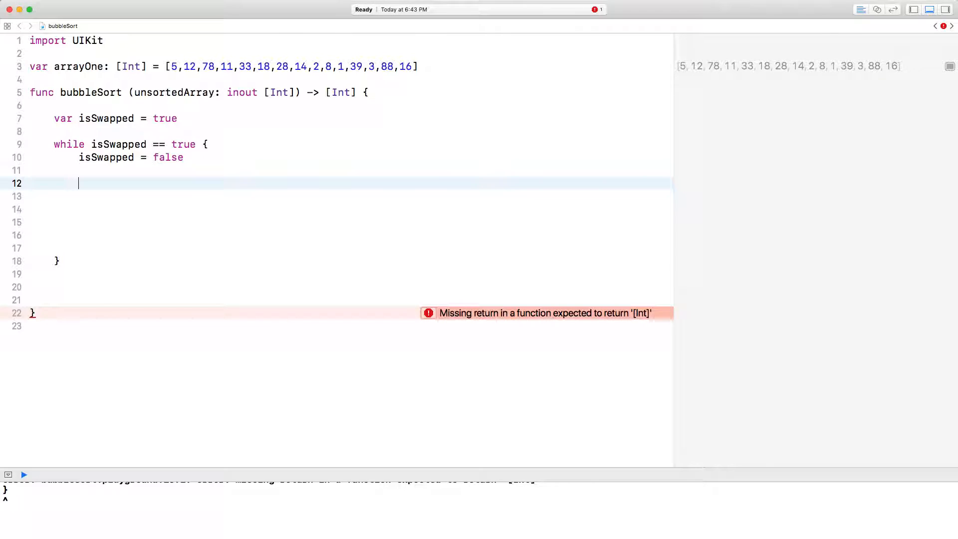
Loop for index in 1..<unsortedArray.count comparing unsortedArray[index] with unsortedArray[index - 1].
type("for index in 1..<unsortedArray.count {")
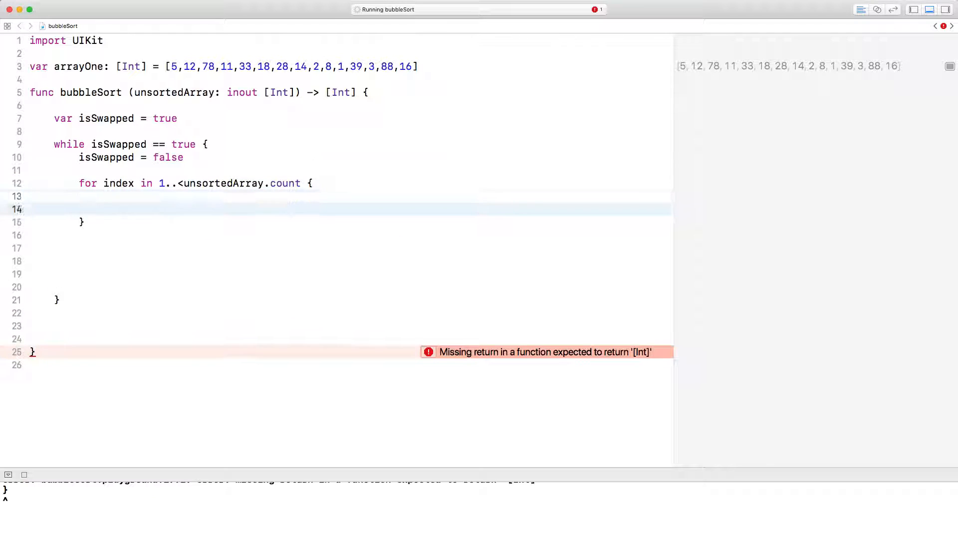
type("if unsortedArray[index] < unsortedArray[index - 1] {")
type("unsortedArray.swapAt(index - 1, index)")
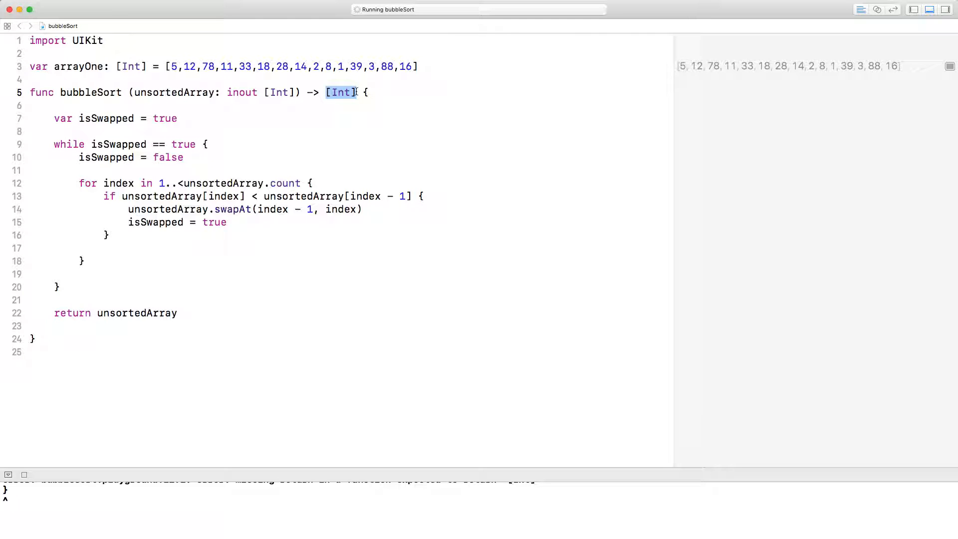
Review the [Int] return type, the isSwapped condition and the index range of the for loop.
double_click(242, 92)
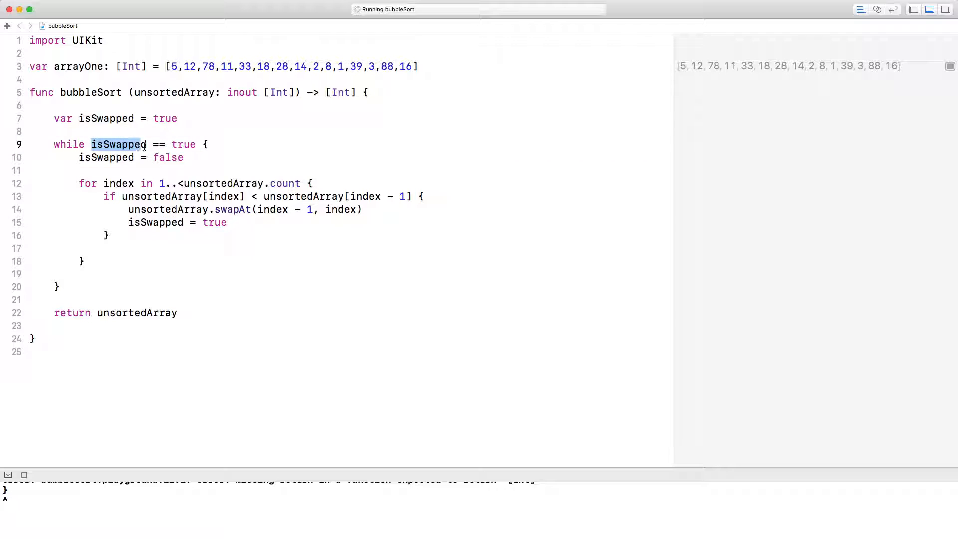
double_click(181, 144)
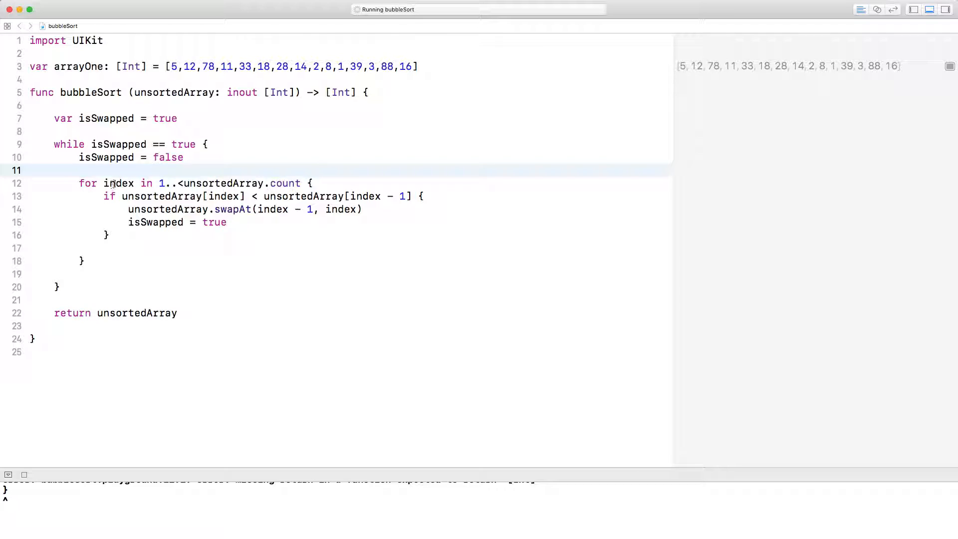
double_click(119, 183)
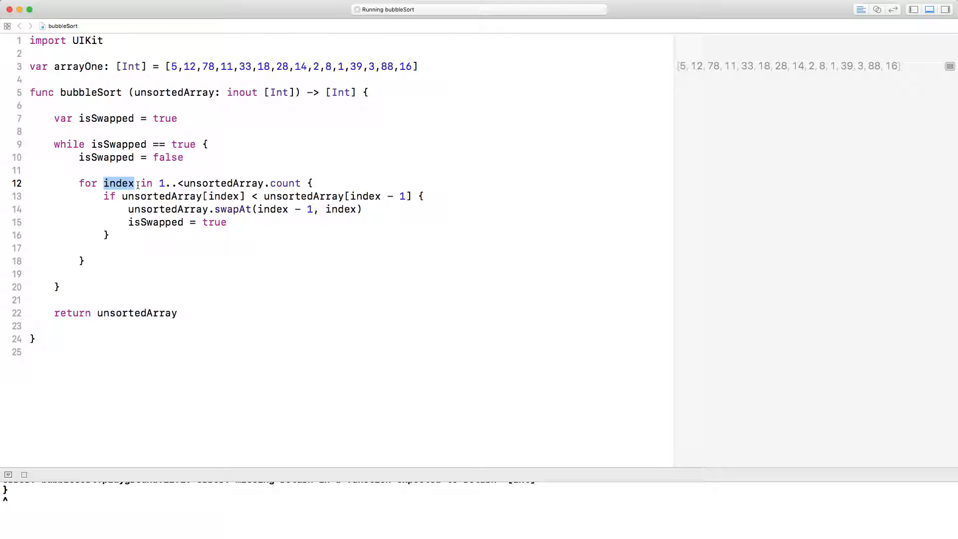
left_click(158, 183)
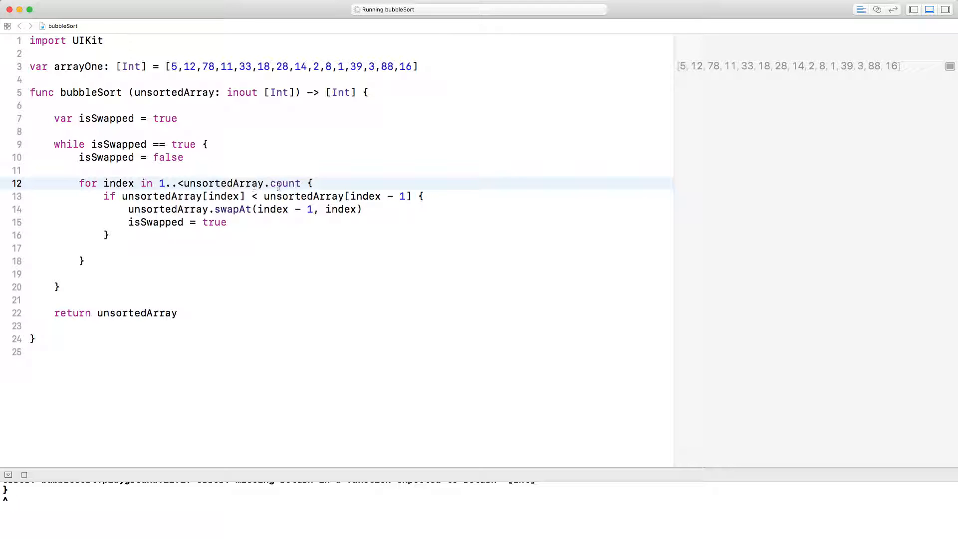
left_click(179, 182)
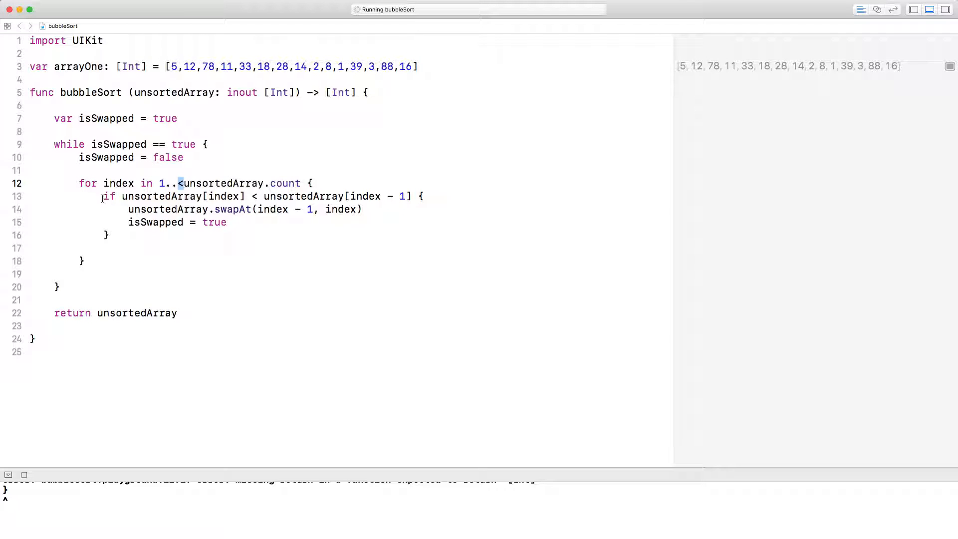
Review the neighbour comparison, then select return unsortedArray to move it under the while loop.
double_click(108, 197)
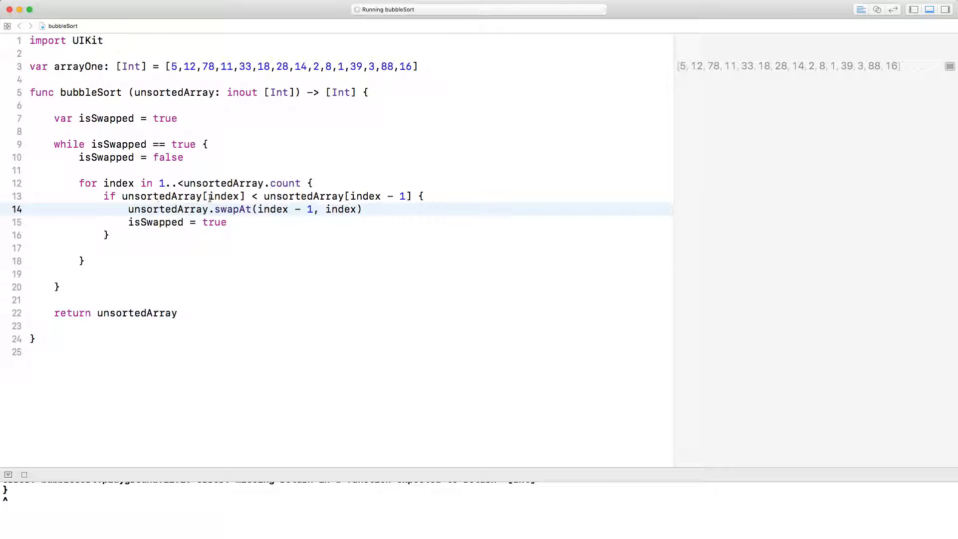
double_click(189, 66)
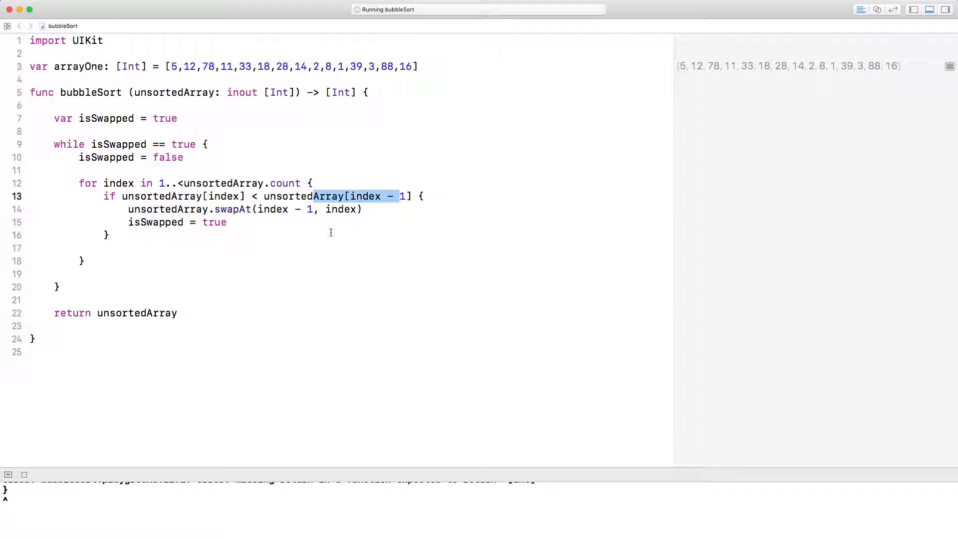
left_click(83, 312)
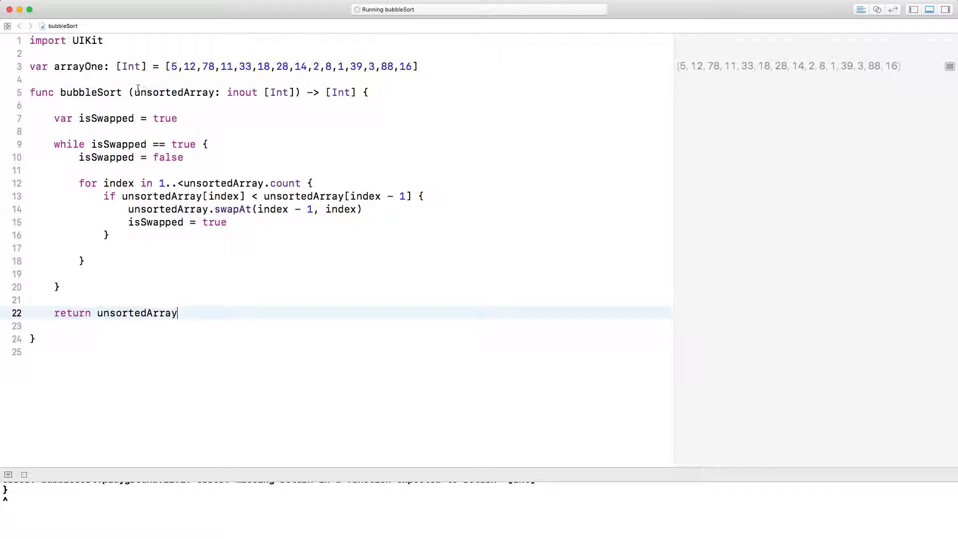
double_click(176, 92)
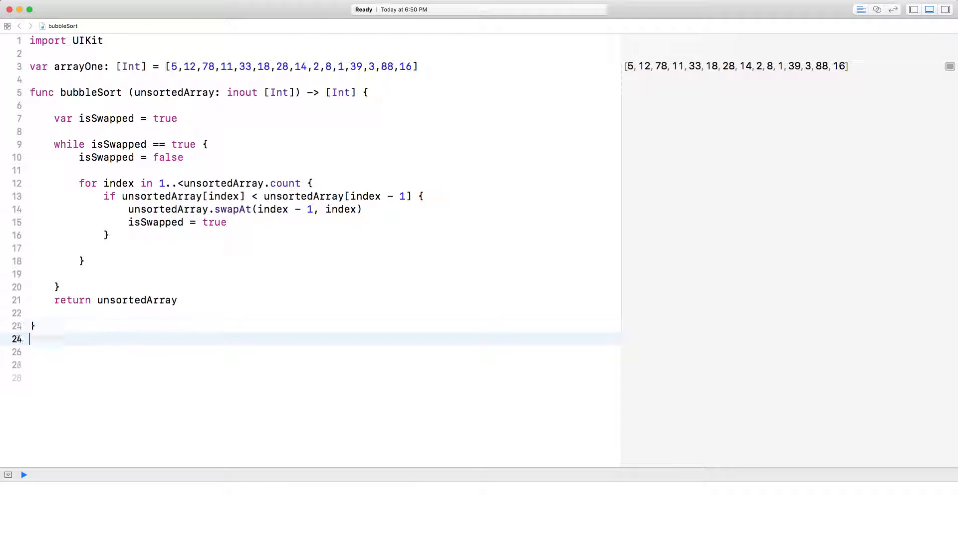
Call bubbleSort(unsortedArray: &arrayOne) so the results show the array sorted 1 to 88.
type("bubbleSort(unsortedArray: &[Int")
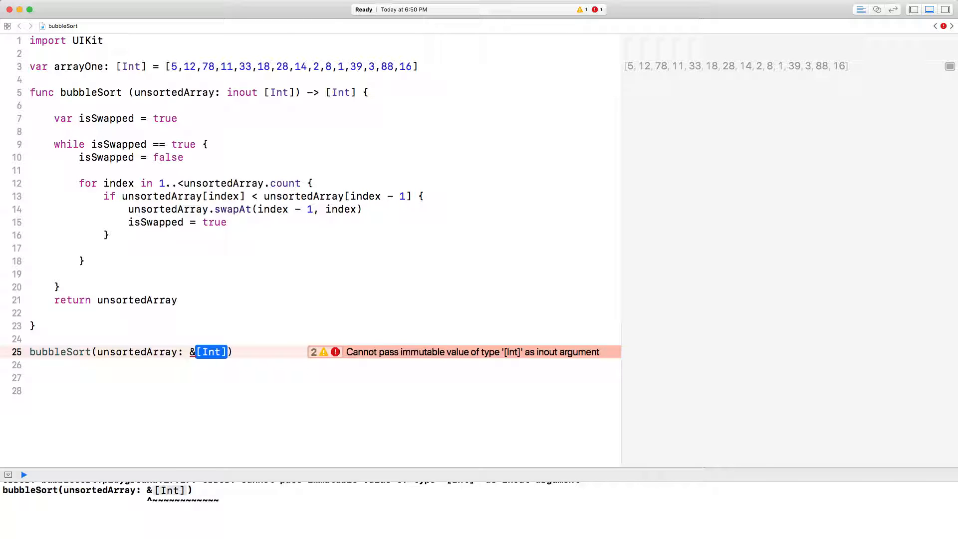
type("arrayOne")
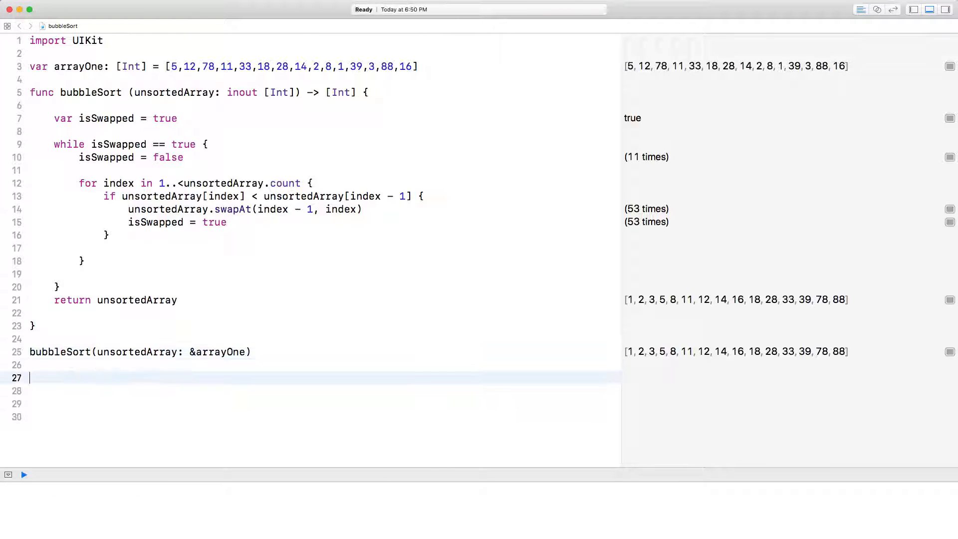
left_click(24, 475)
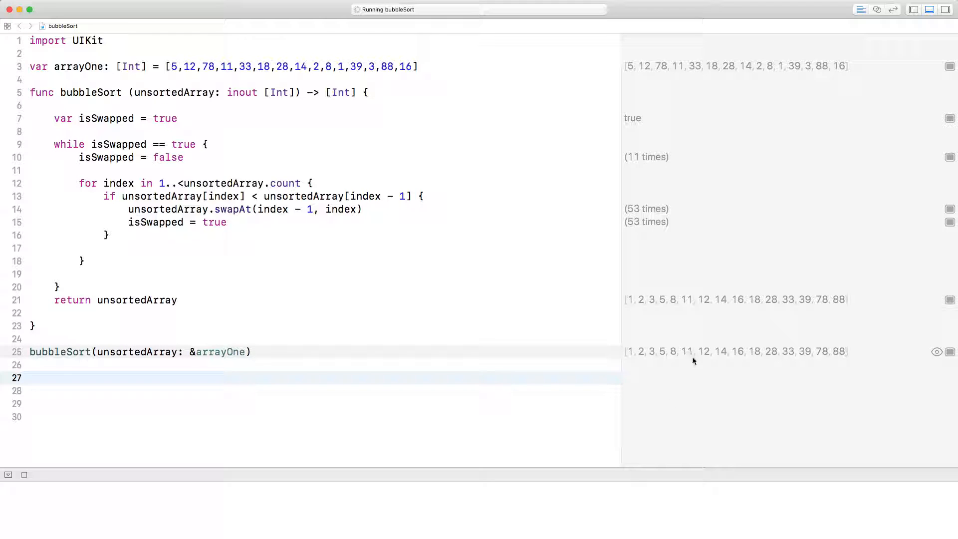
mouse_move(682, 356)
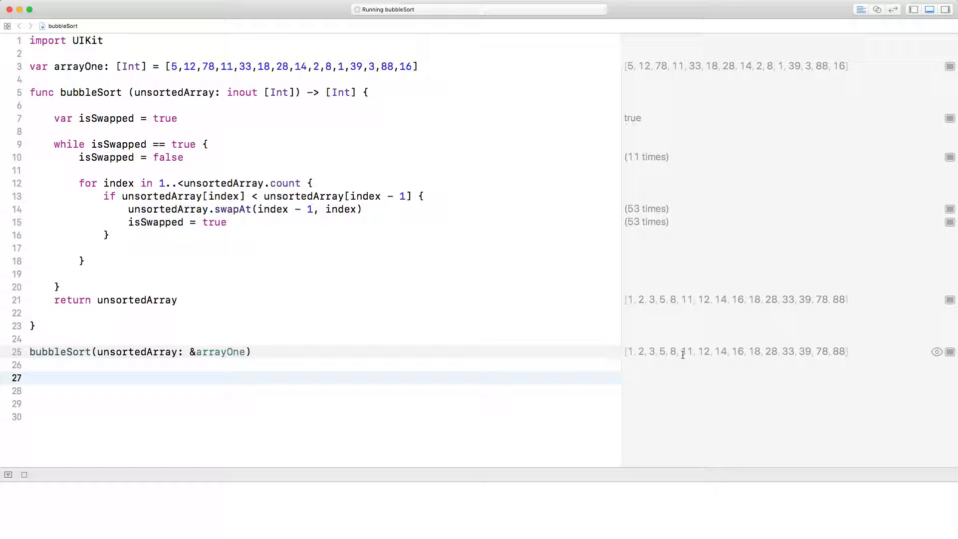